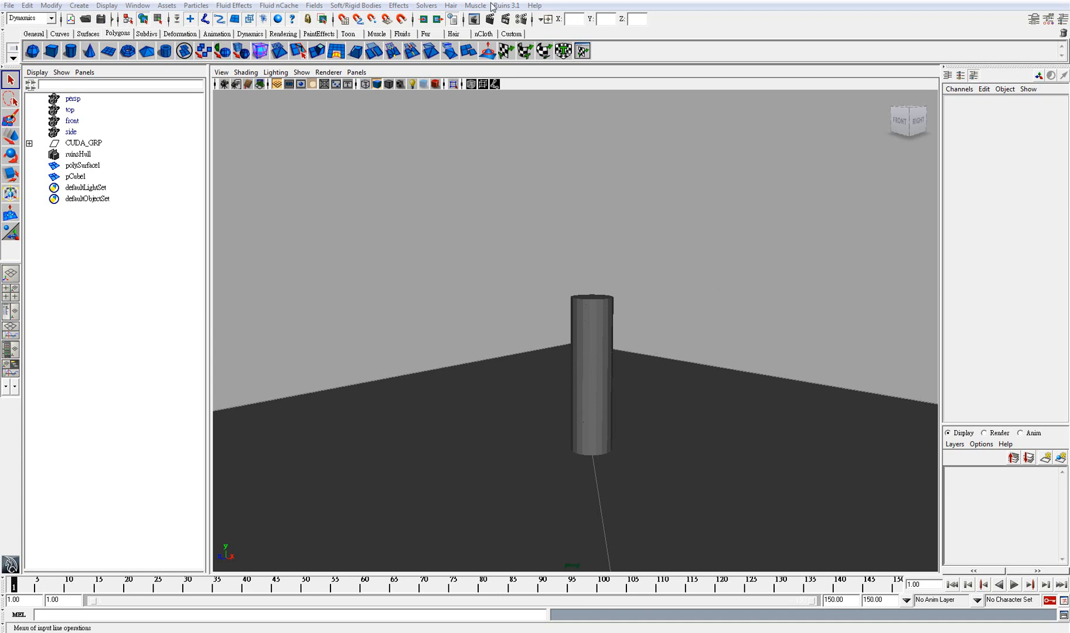
Open the Ruins 3.1 menu and browse Create Bomb Field and Create Noise Field
click(506, 6)
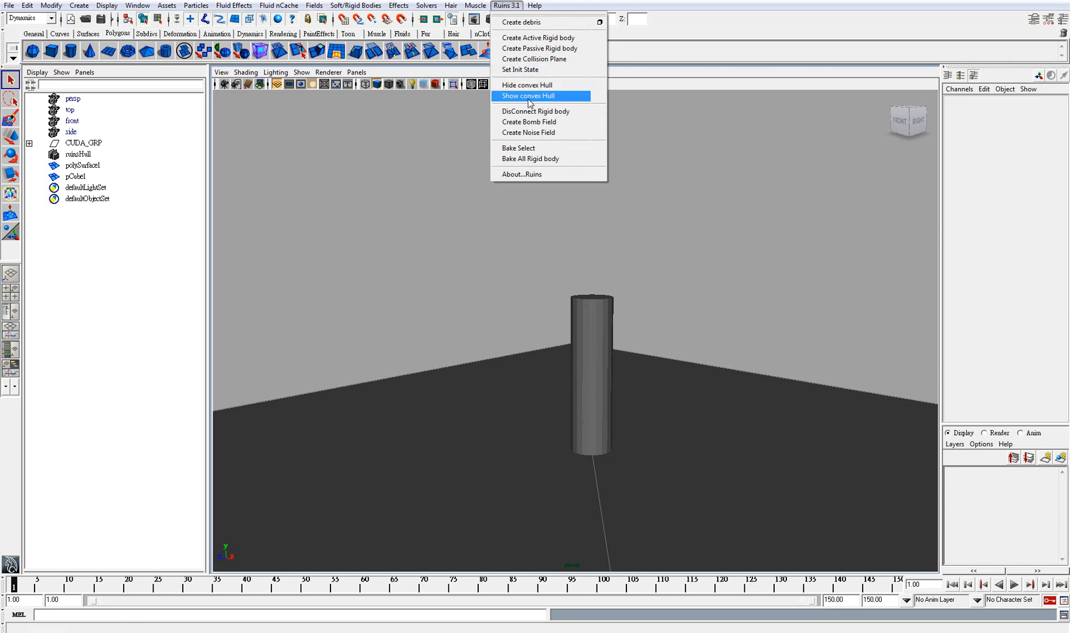
mouse_move(553, 121)
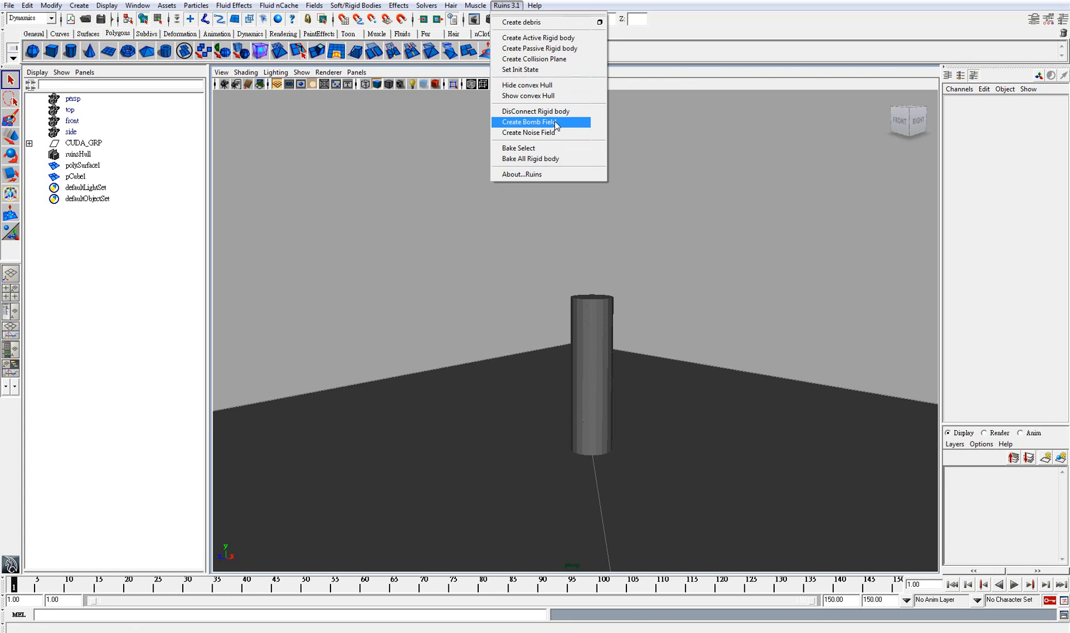
mouse_move(539, 133)
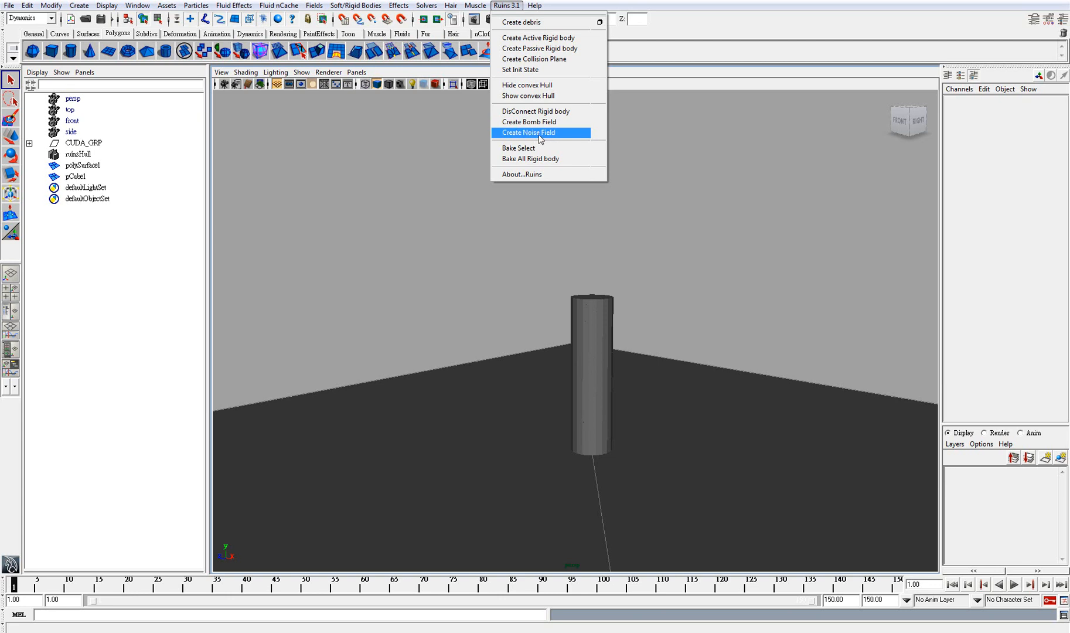
mouse_move(539, 121)
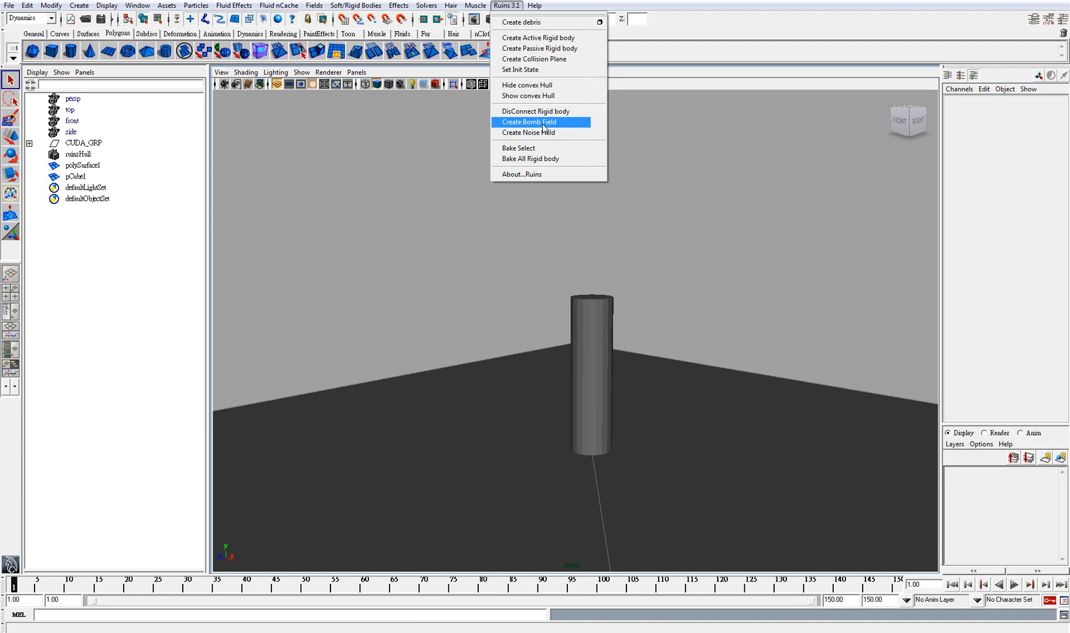
Add a Ruins bomb field atop the cylinder and play the shatter simulation
click(529, 121)
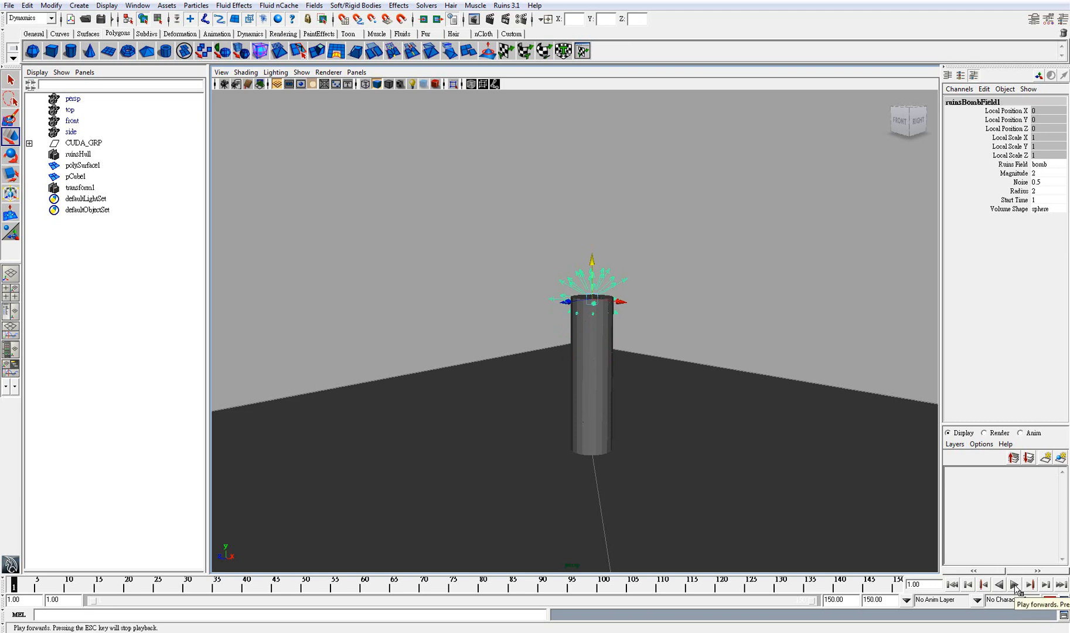
click(1030, 583)
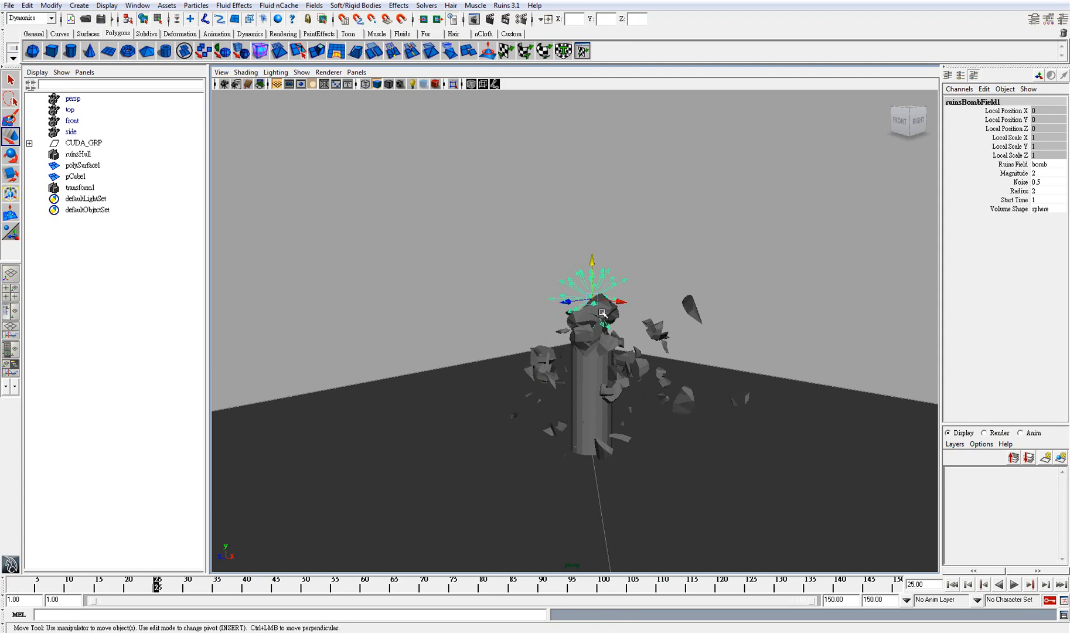
mouse_move(953, 584)
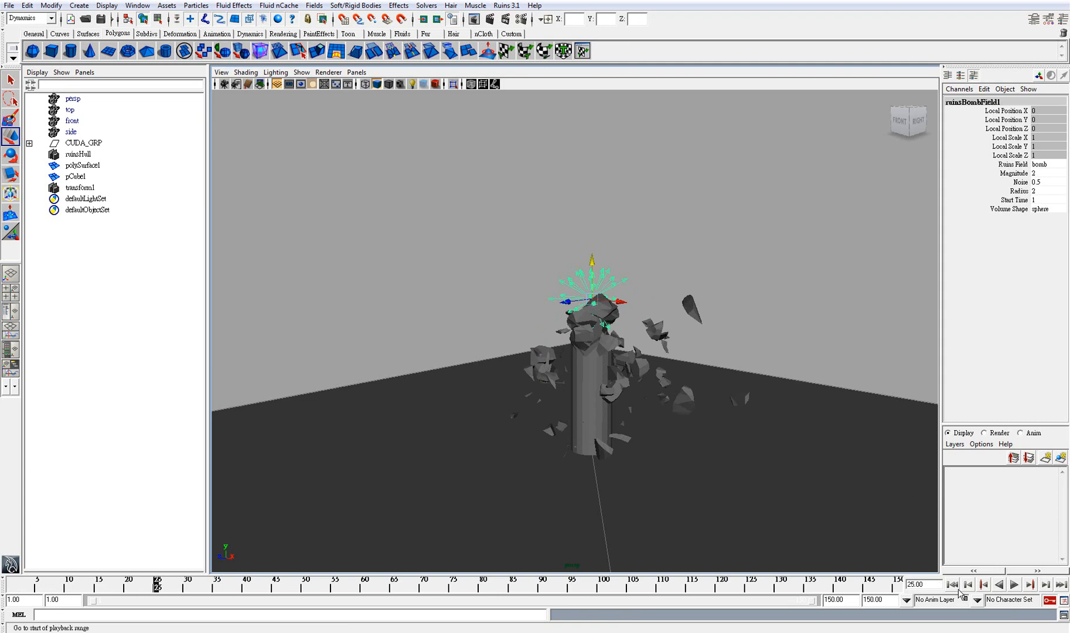
Rewind to frame 1, then briefly play and stop with the field moved left
click(951, 584)
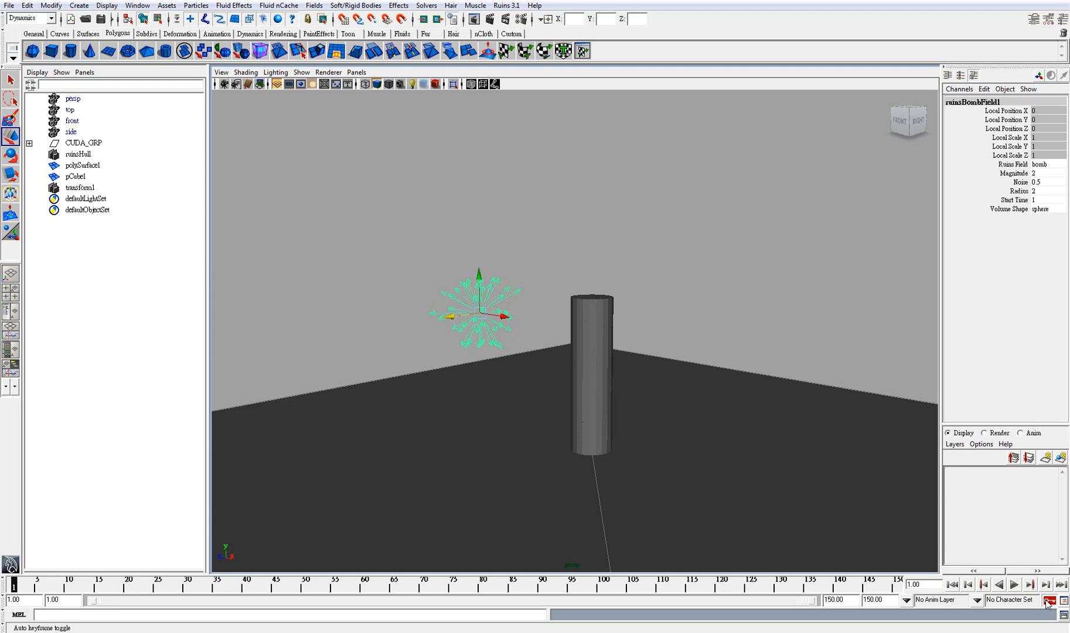
click(1030, 584)
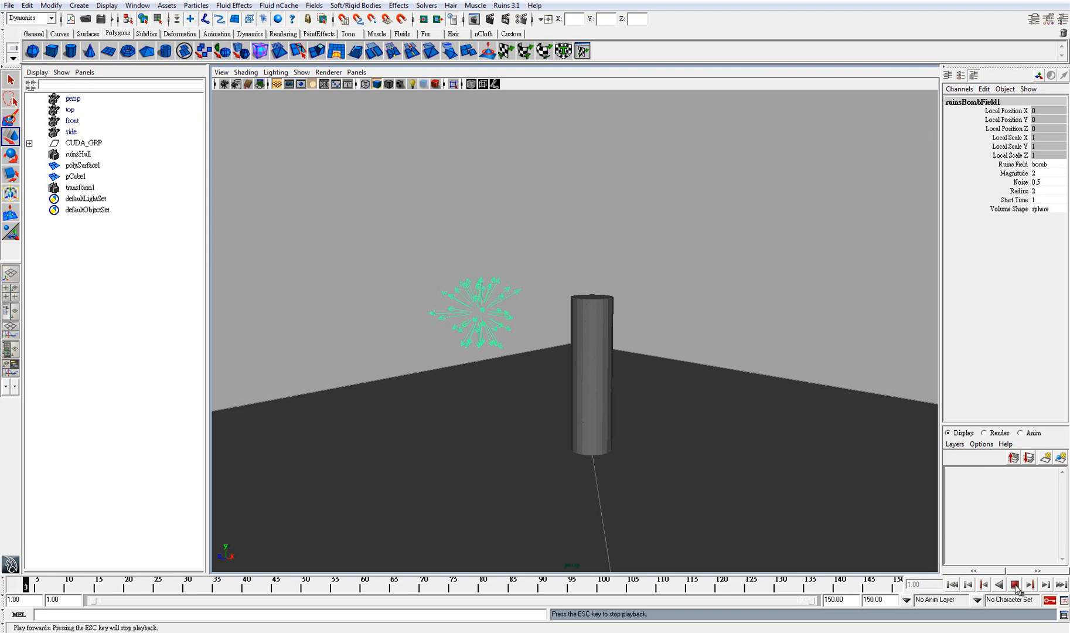
click(1016, 584)
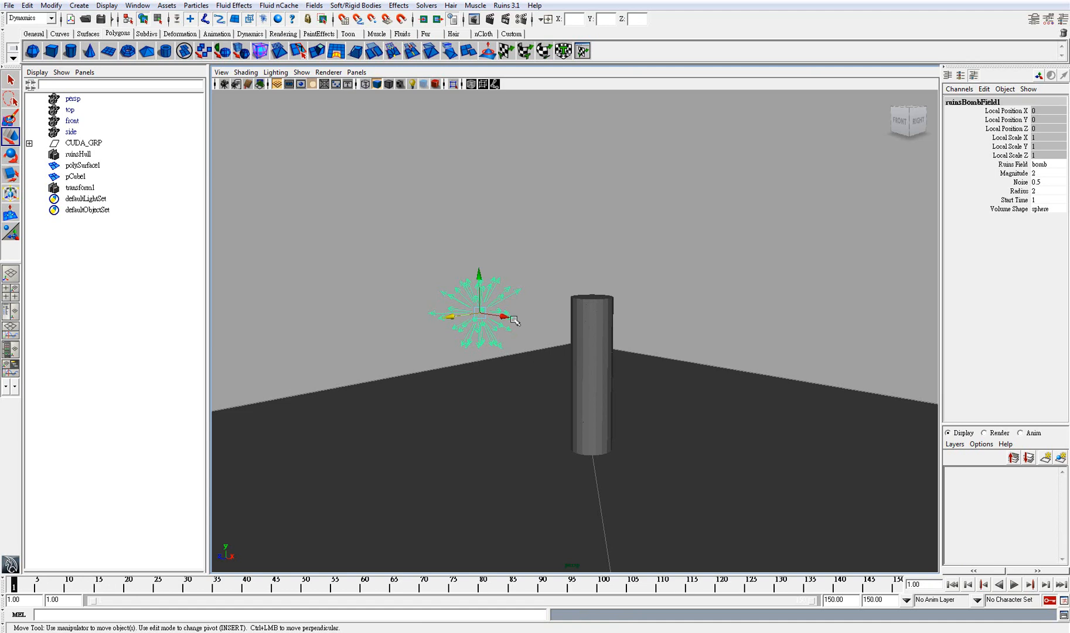
mouse_move(477, 316)
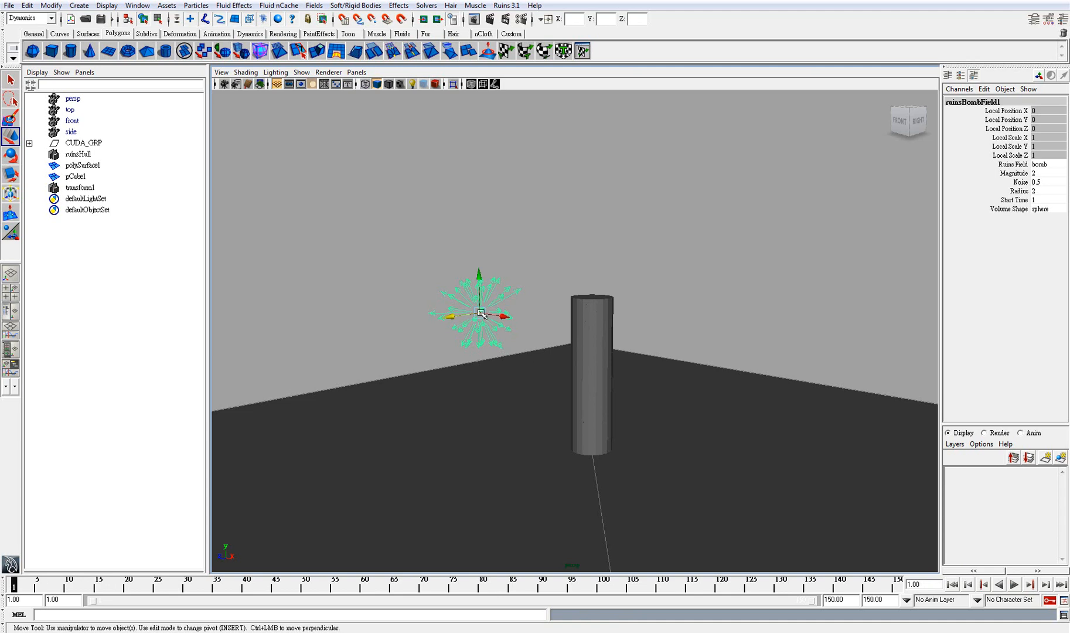
mouse_move(478, 321)
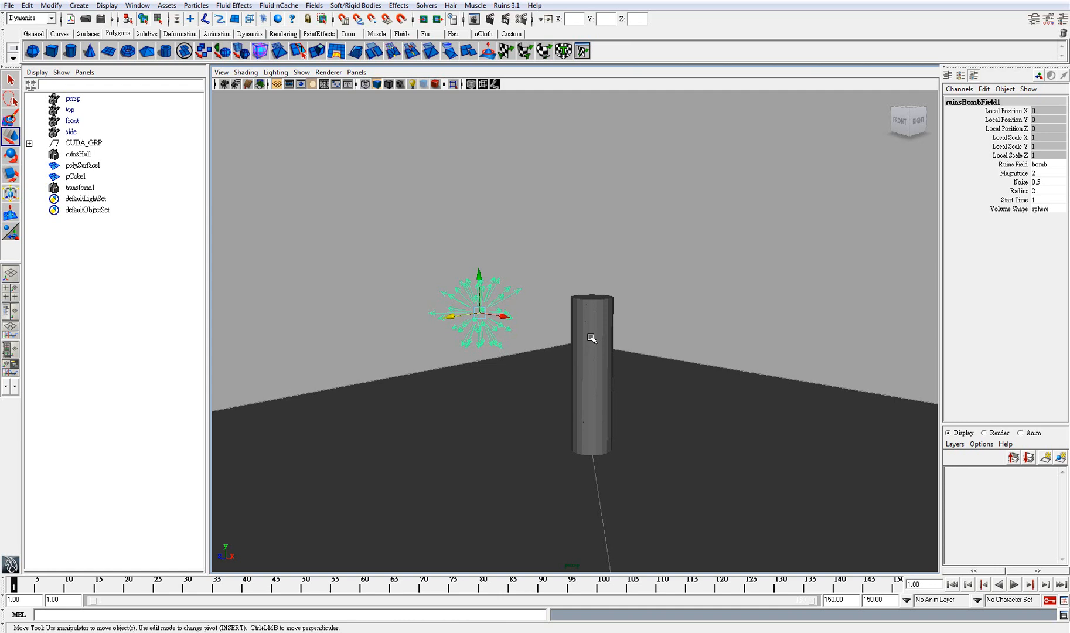
mouse_move(607, 360)
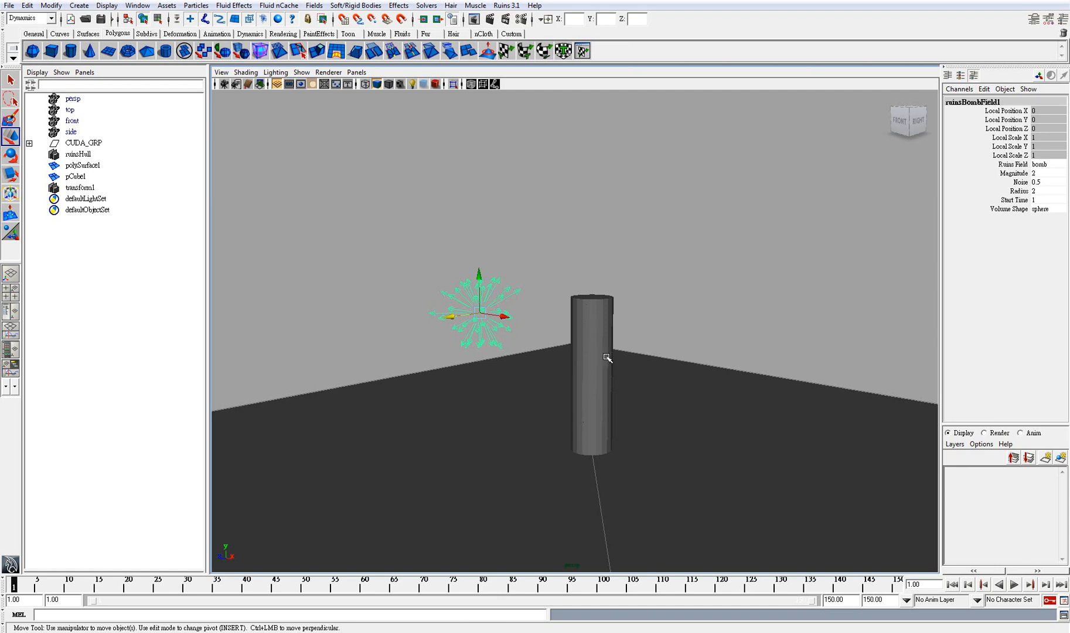
mouse_move(523, 411)
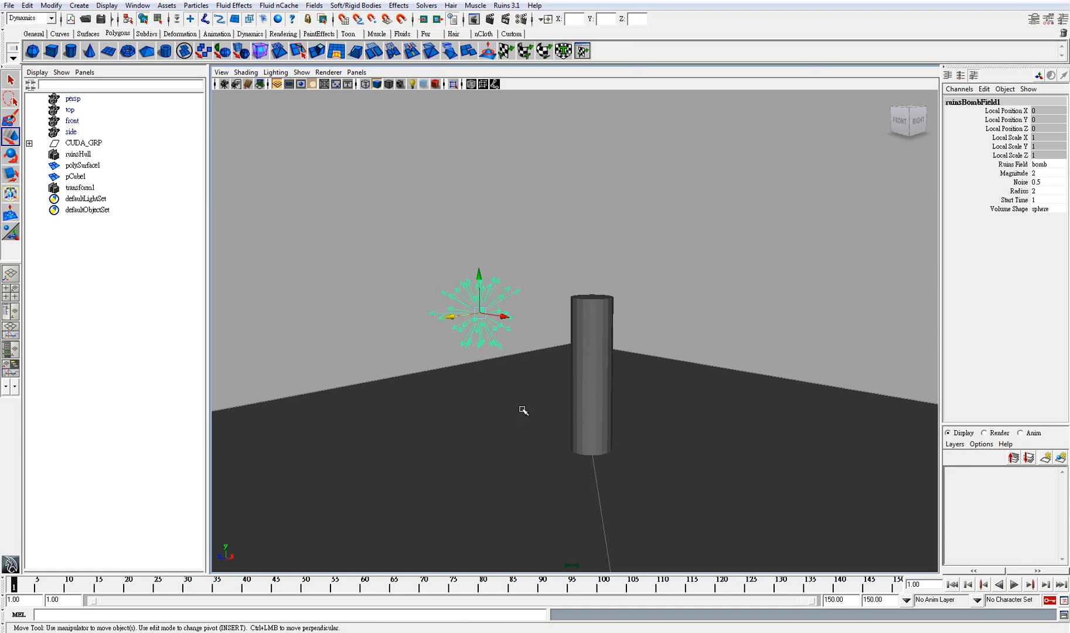
mouse_move(526, 294)
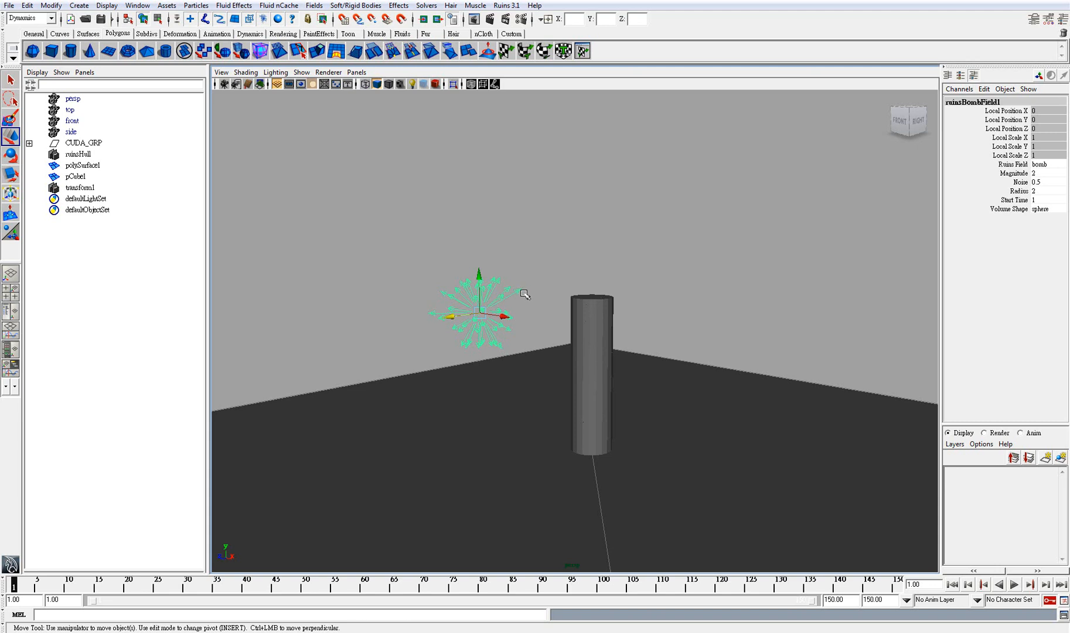
mouse_move(782, 237)
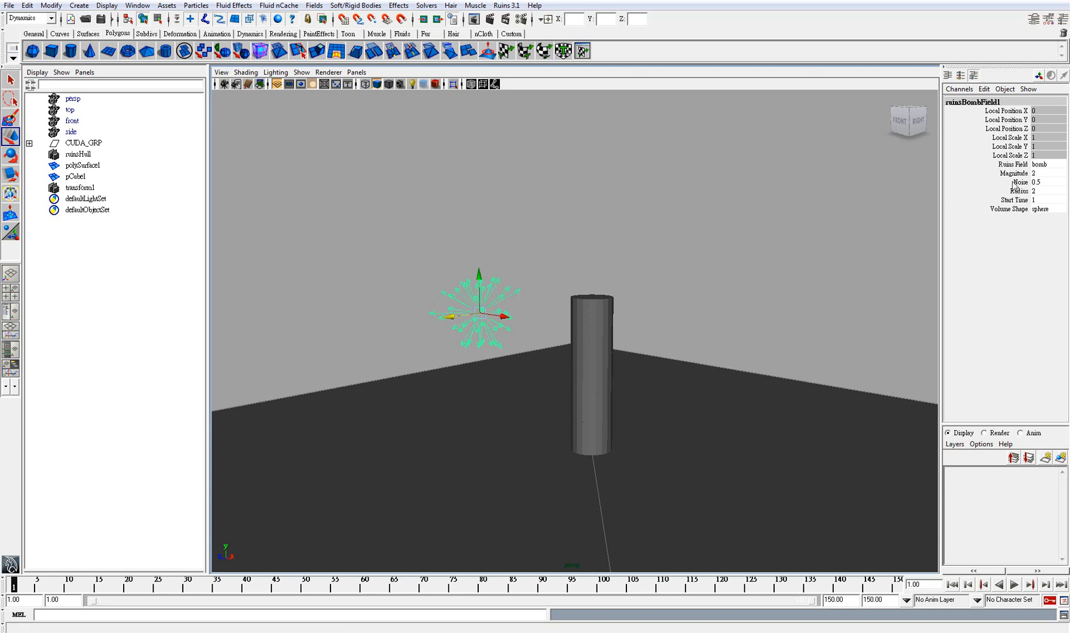
Change ruins3BombField1's Radius from 2.2 to 3.1 in the Channel Box
click(1015, 173)
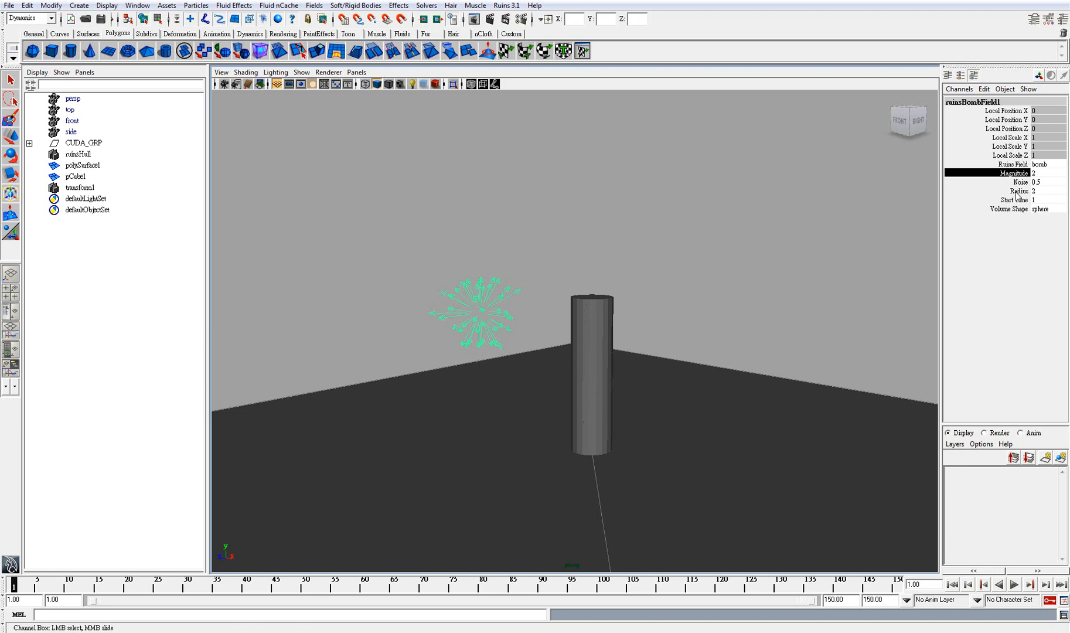
click(1016, 190)
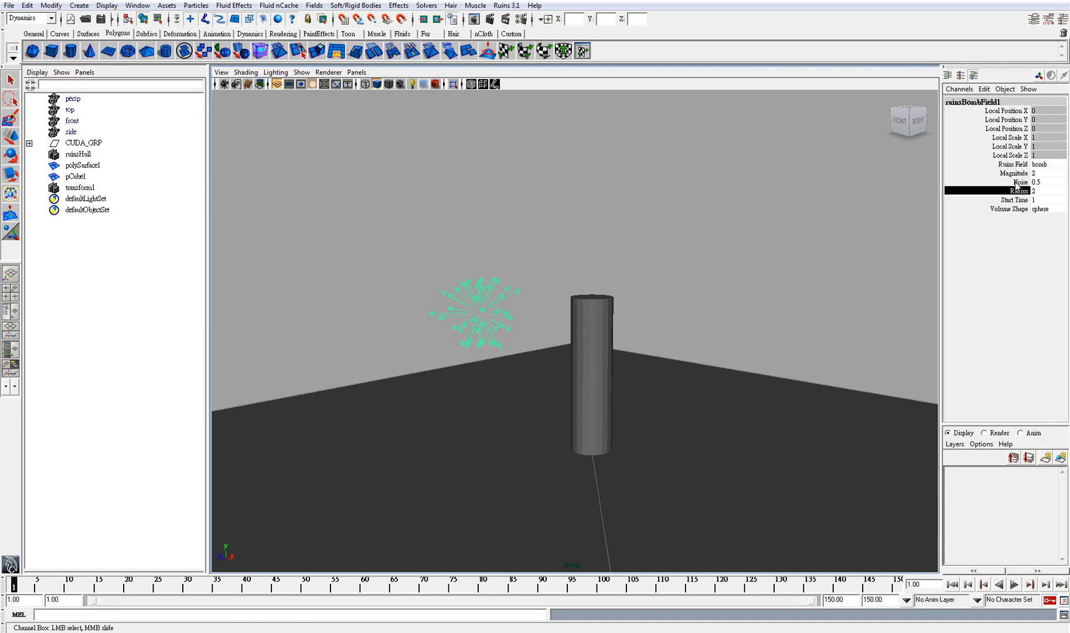
click(1015, 173)
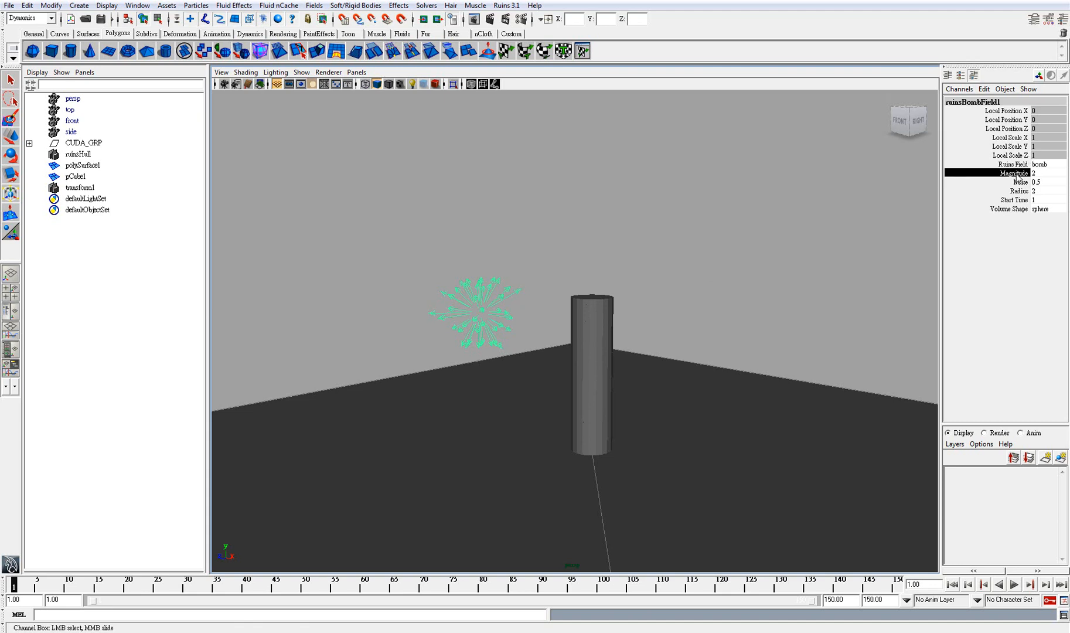
mouse_move(709, 254)
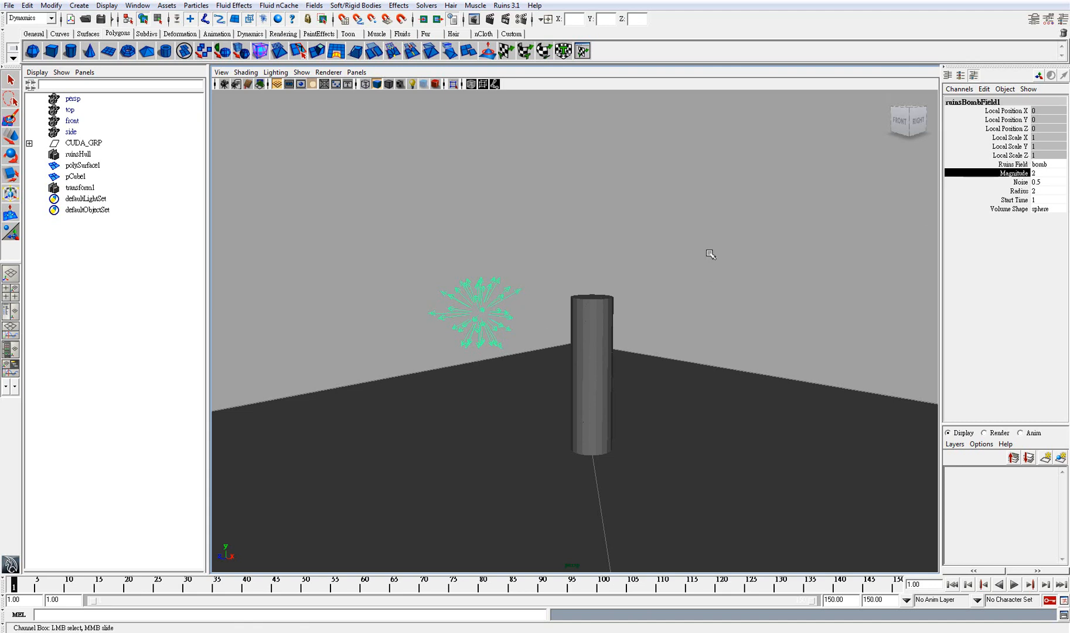
click(1015, 190)
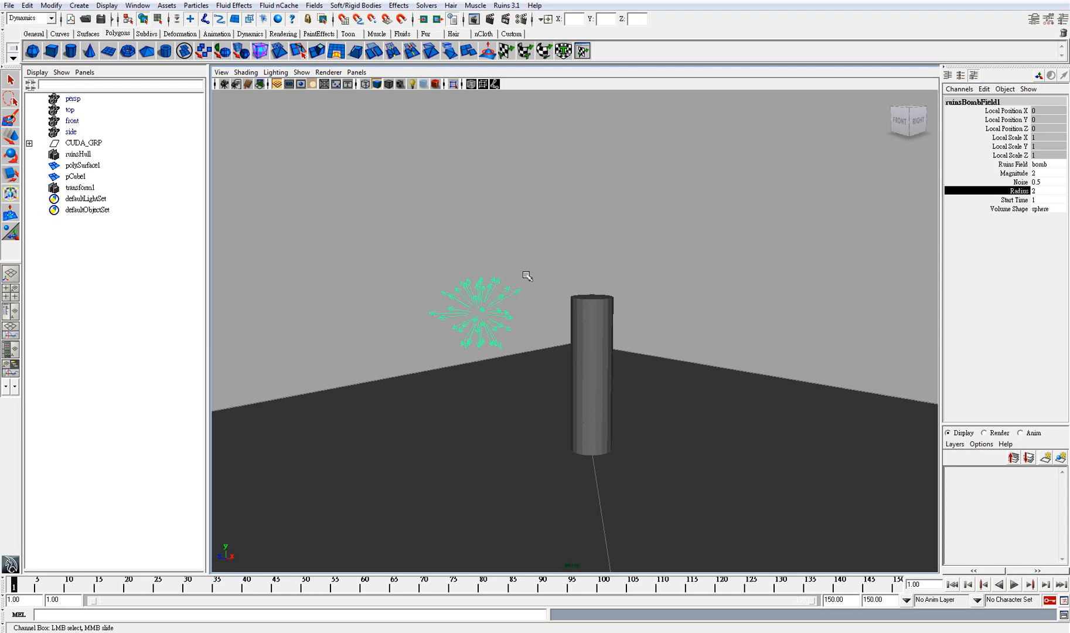
mouse_move(491, 315)
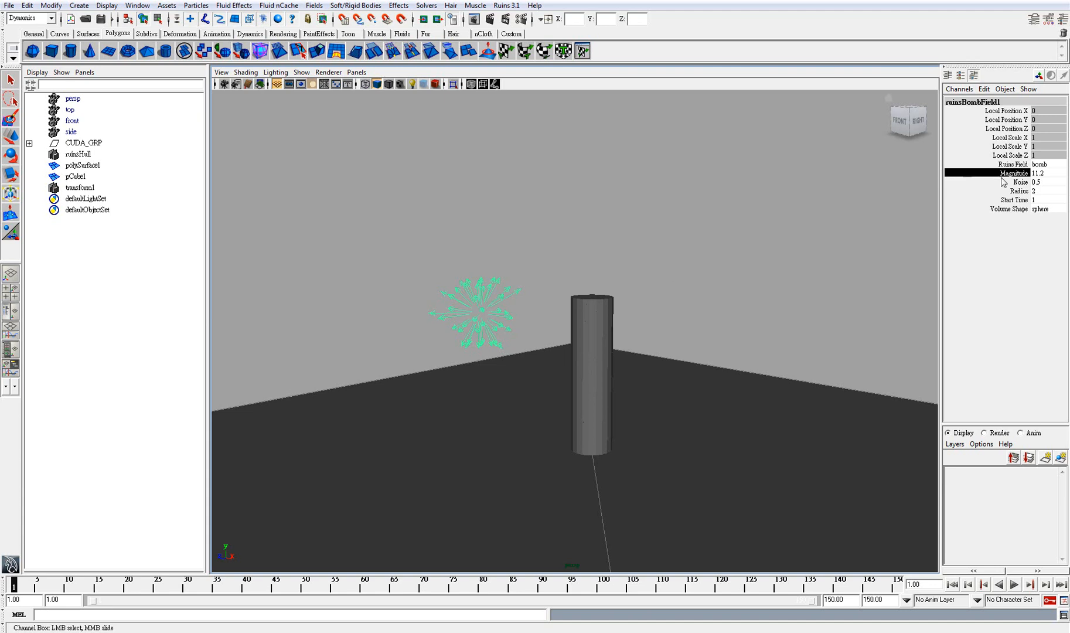
click(1017, 191)
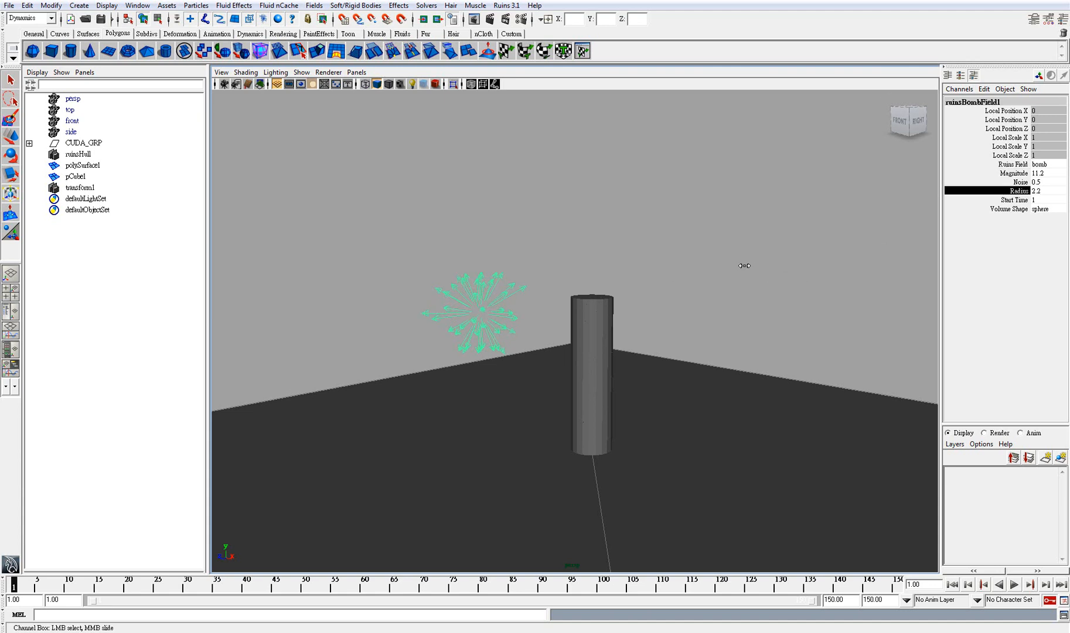
click(1034, 190)
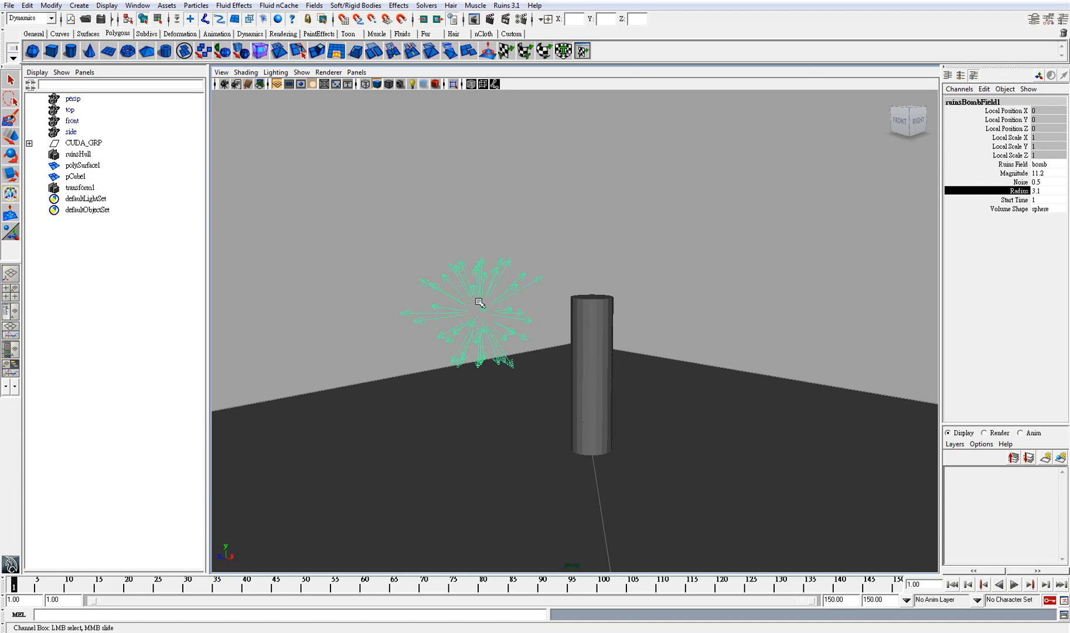
mouse_move(571, 373)
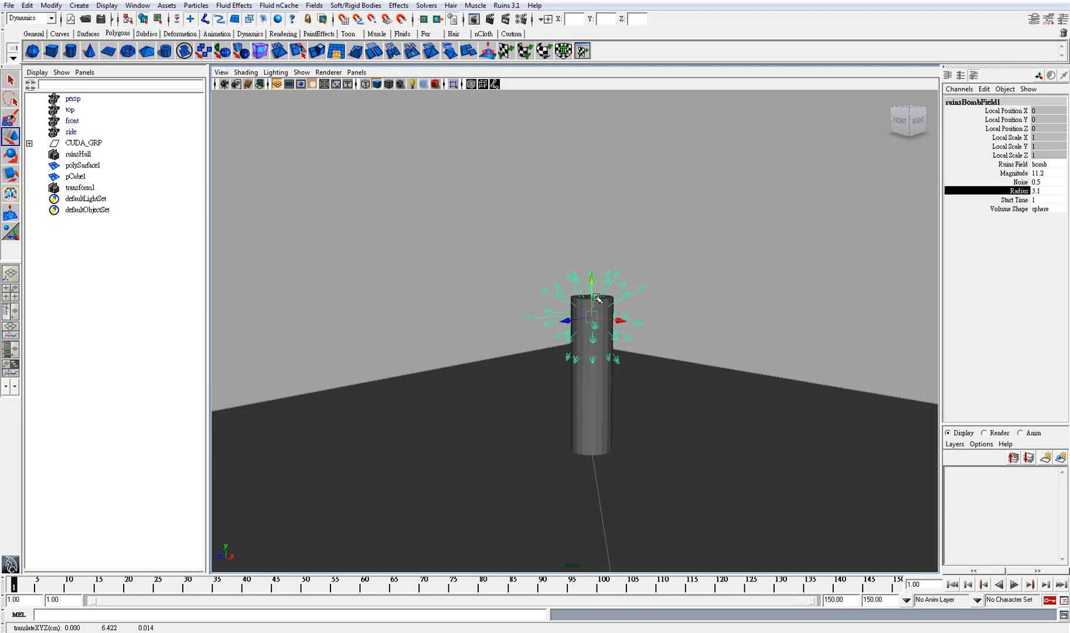
Preview the enlarged shatter, then stop and rewind to the first frame
click(1013, 584)
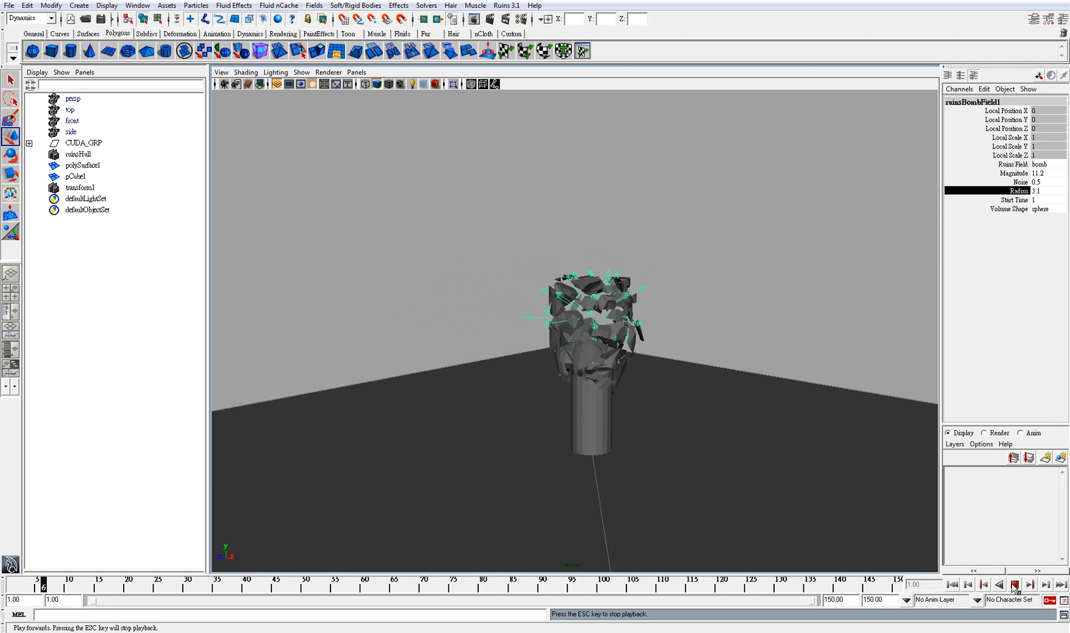
click(1015, 584)
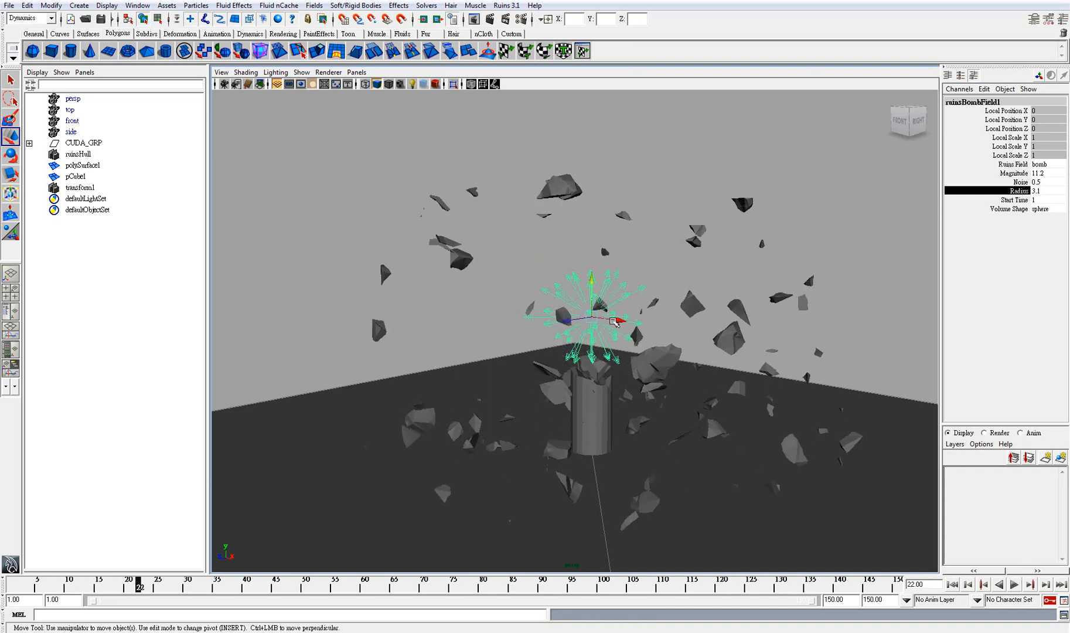
click(949, 583)
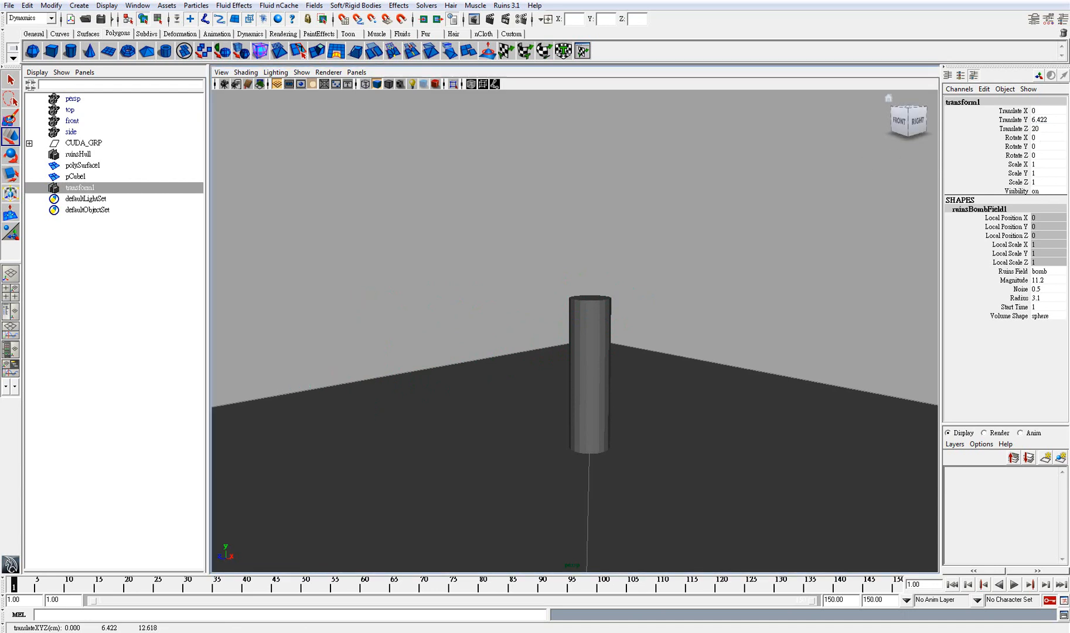
Key the field's Translate Z at 20 on frame 1 and -90 on frame 90, then preview
right_click(1010, 128)
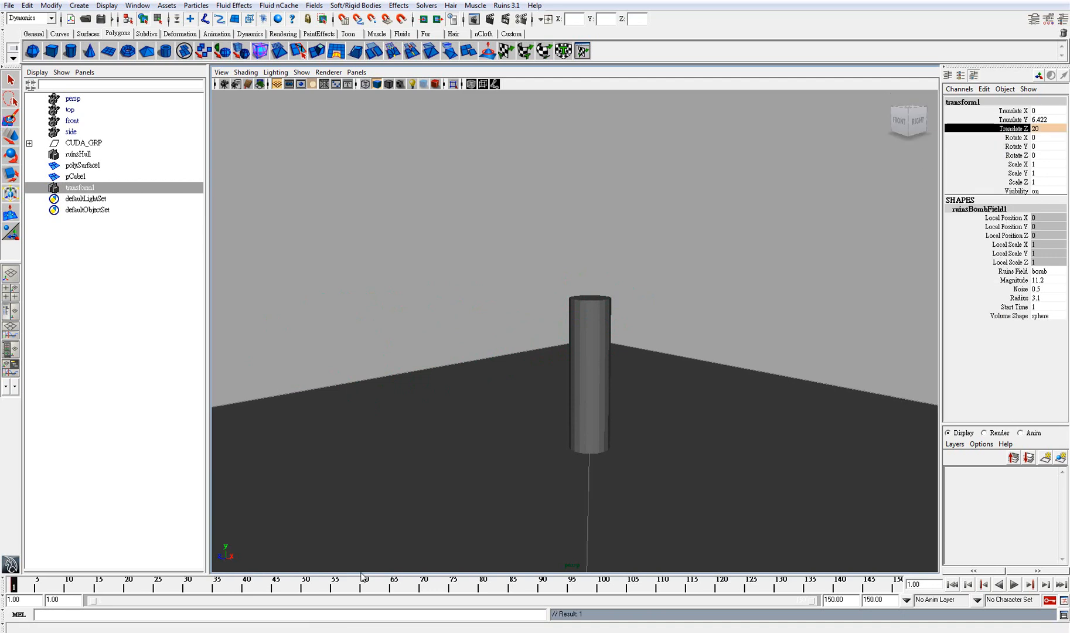
click(540, 583)
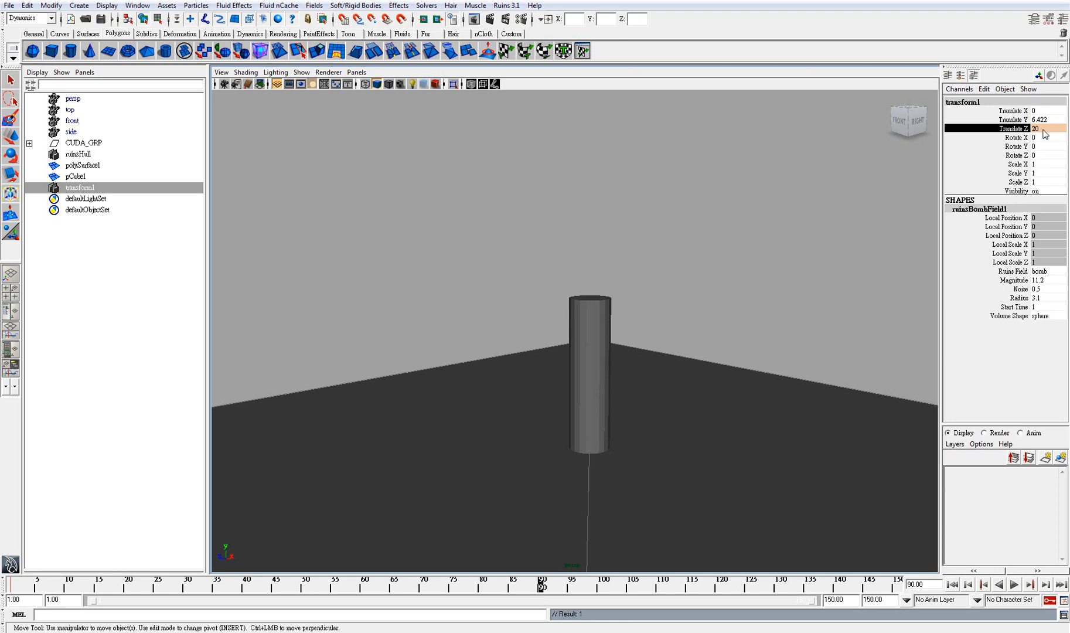
triple_click(1037, 128)
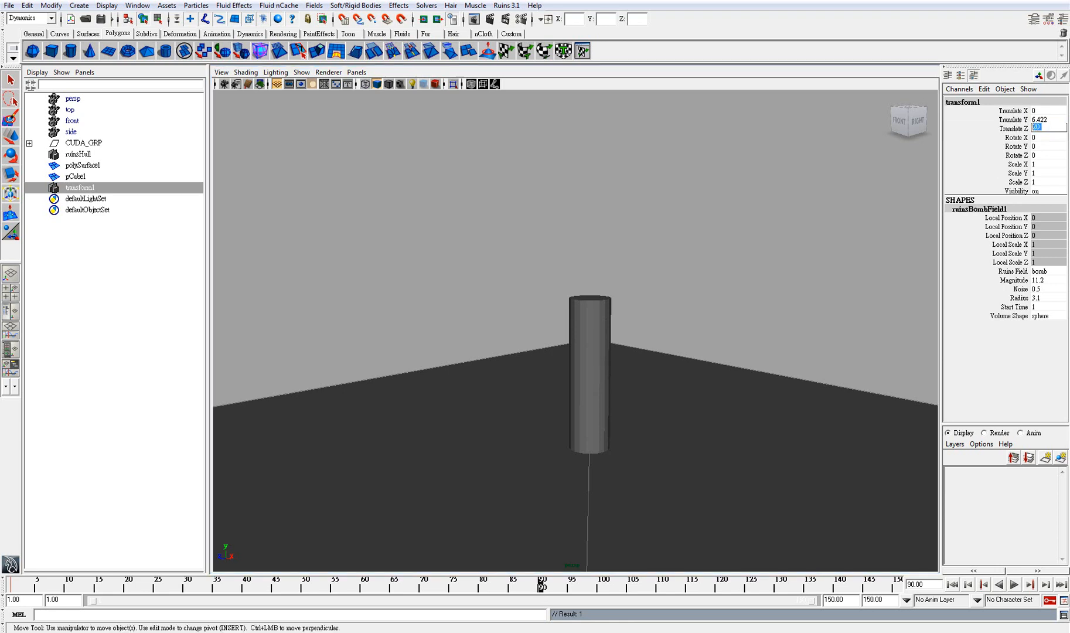
text(-90)
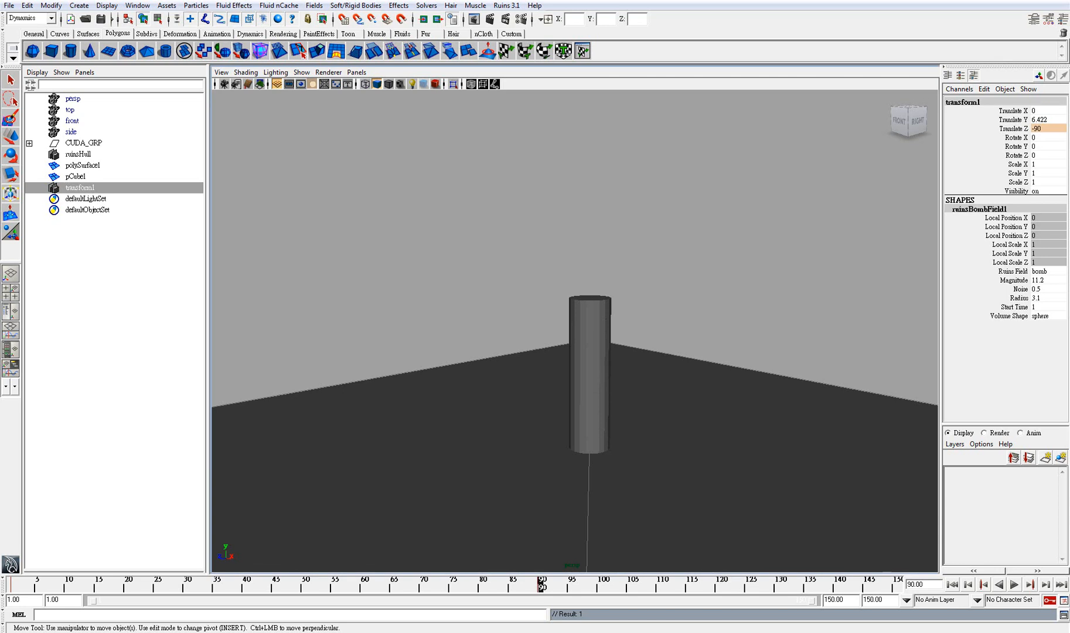
click(1017, 128)
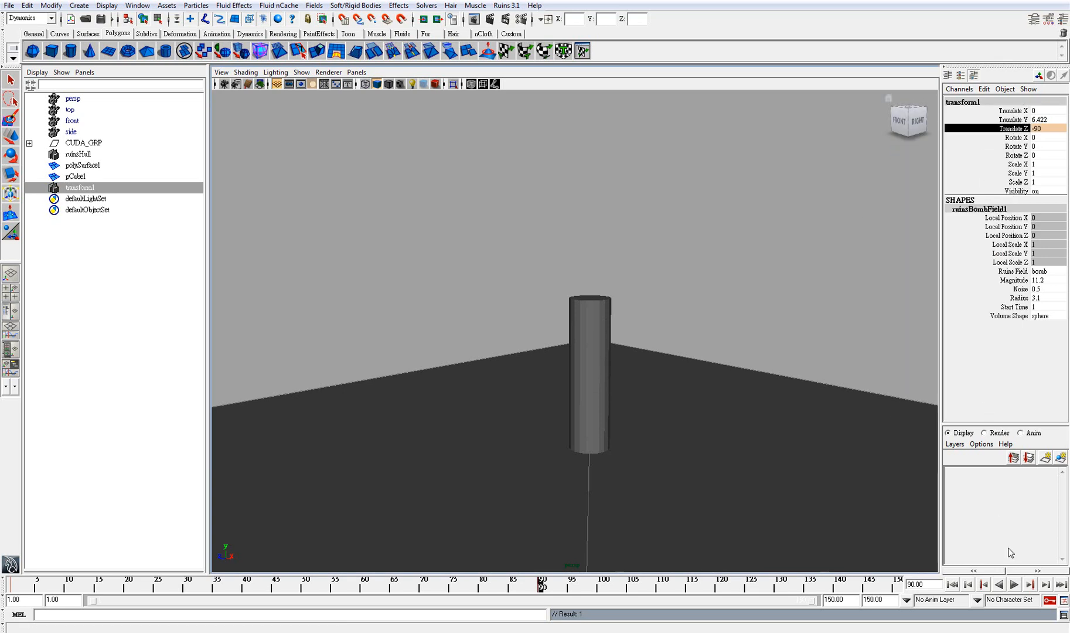
click(1014, 583)
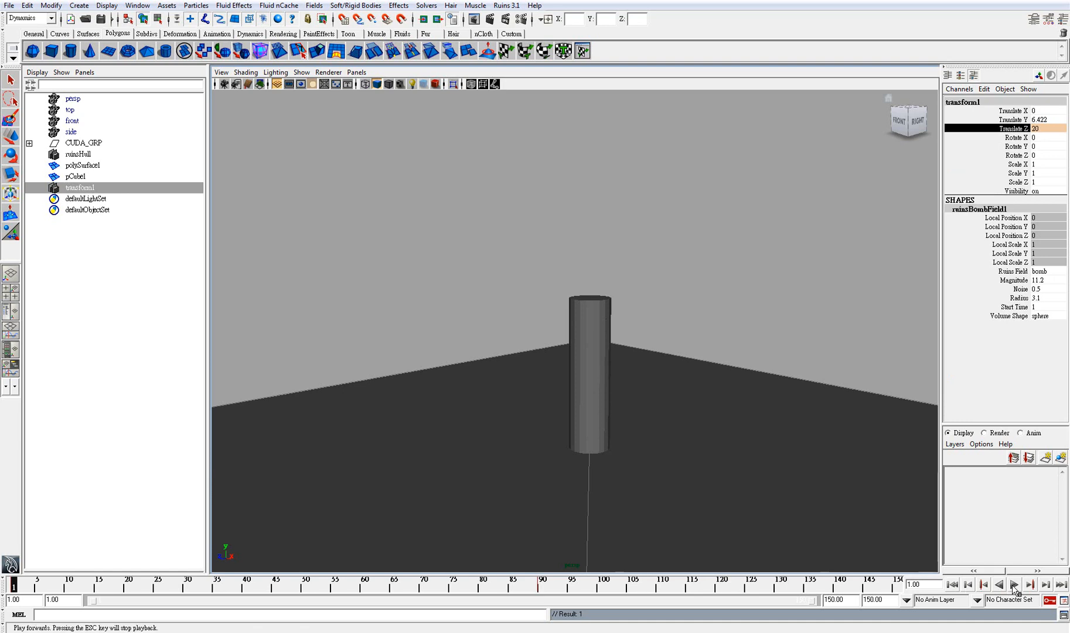
click(1016, 584)
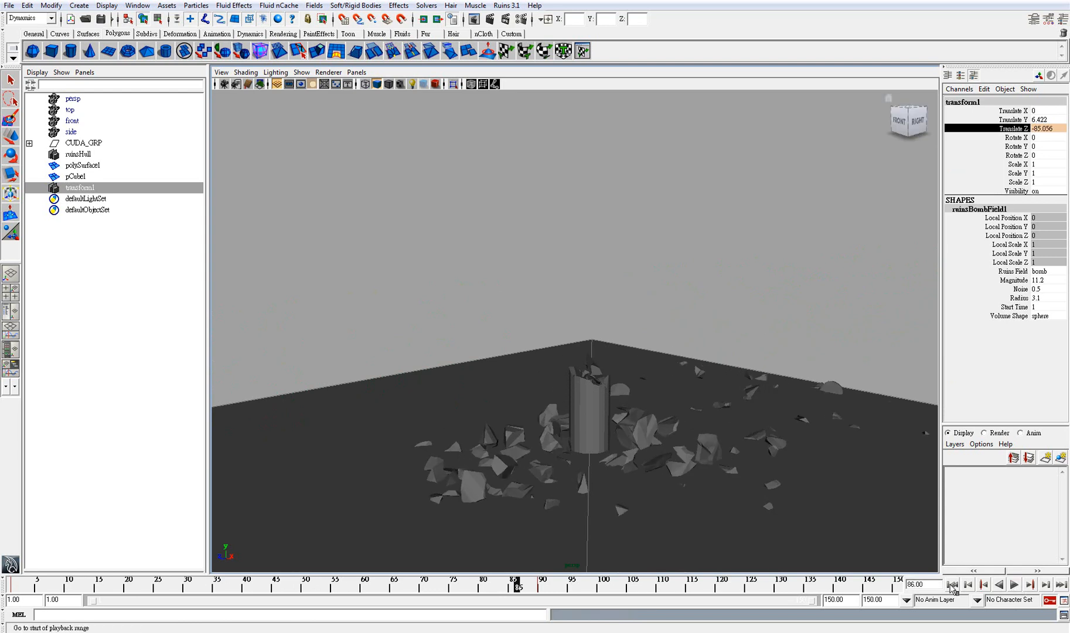
Rewind, preview the shatter with Magnitude 20, then return to frame 1
click(950, 584)
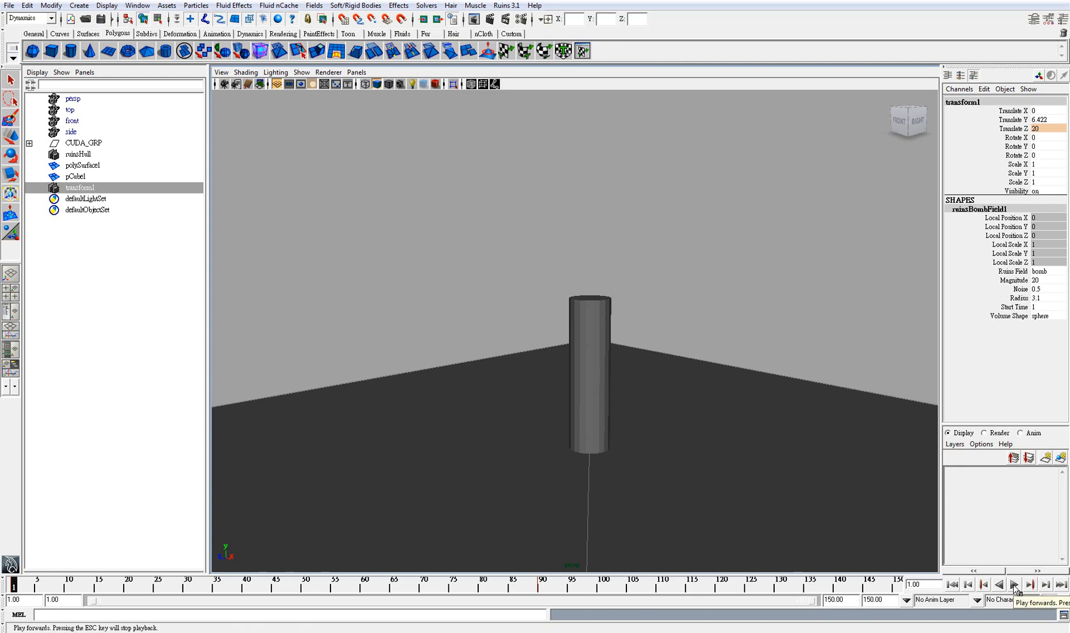
click(1015, 583)
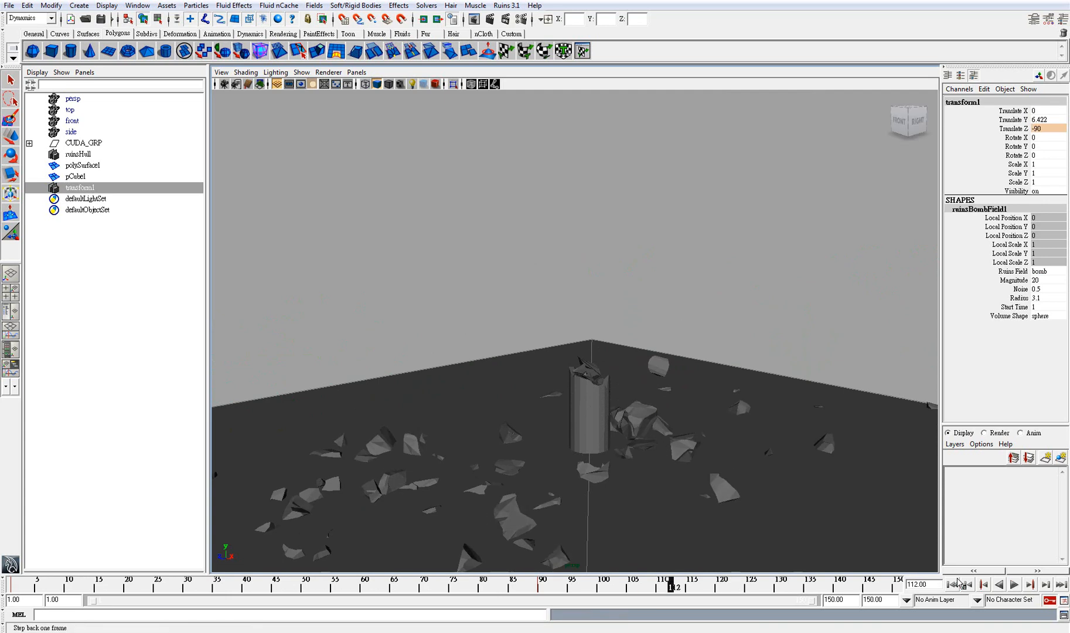
click(951, 583)
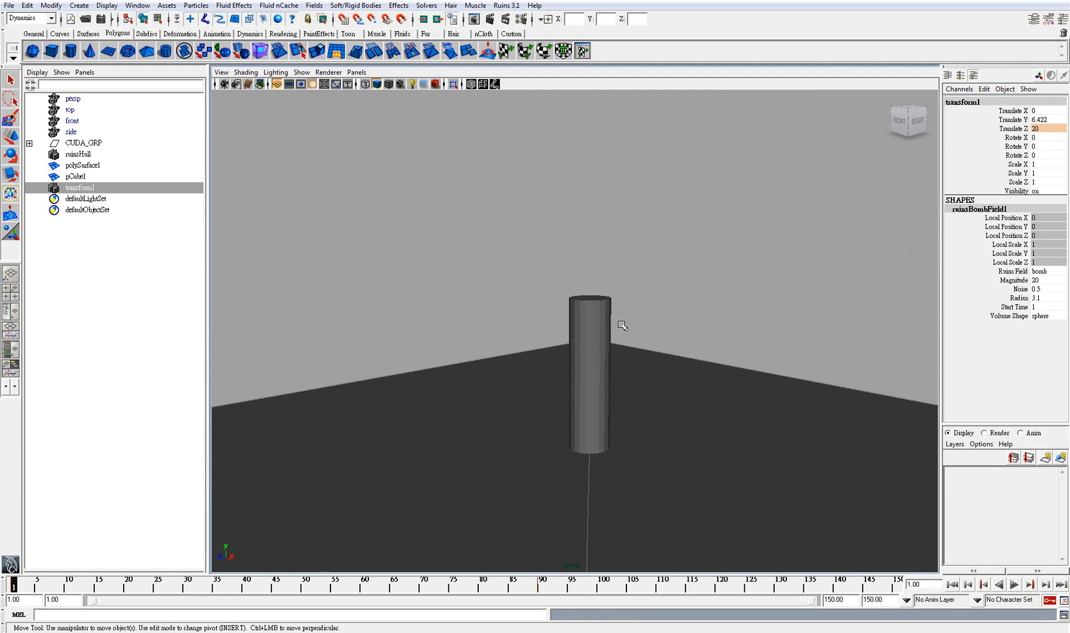
mouse_move(591, 350)
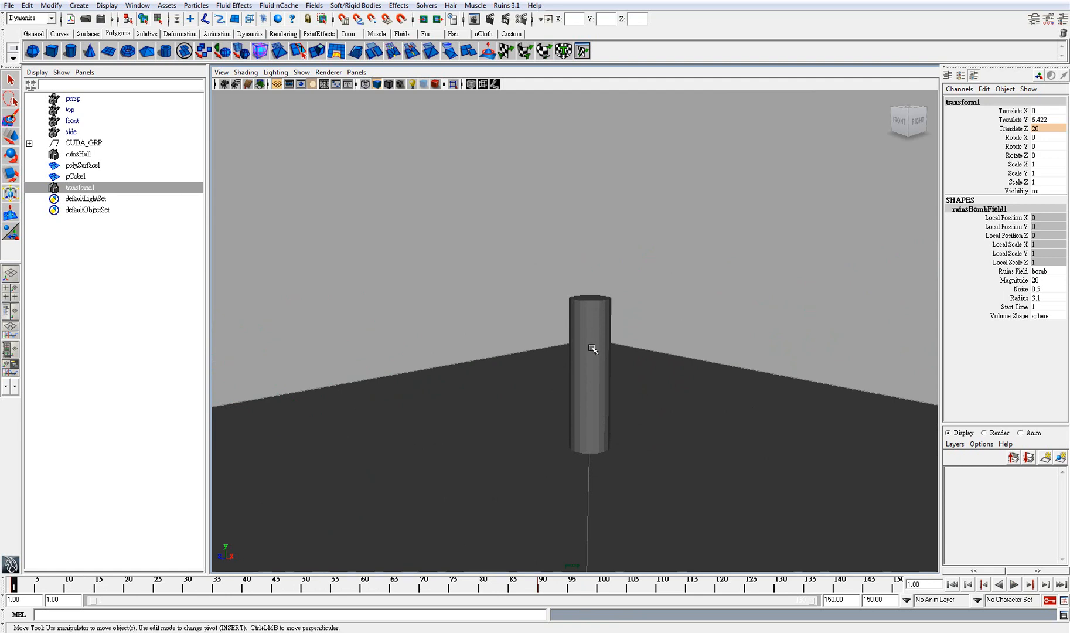
mouse_move(590, 340)
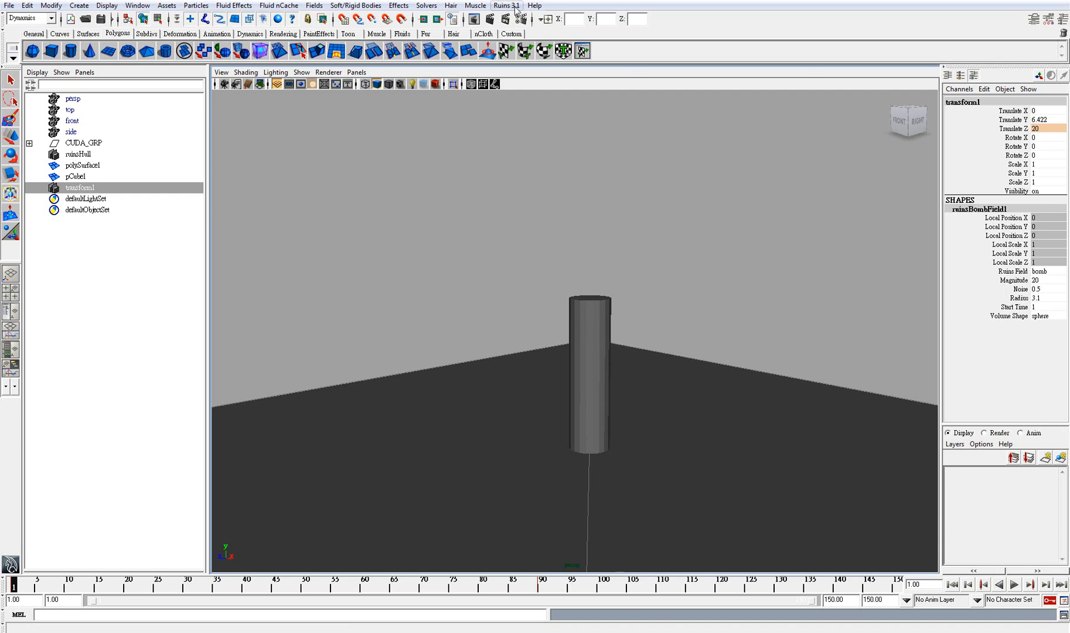
Open the Ruins 3.1 menu and point at Bake All Rigid body
click(506, 5)
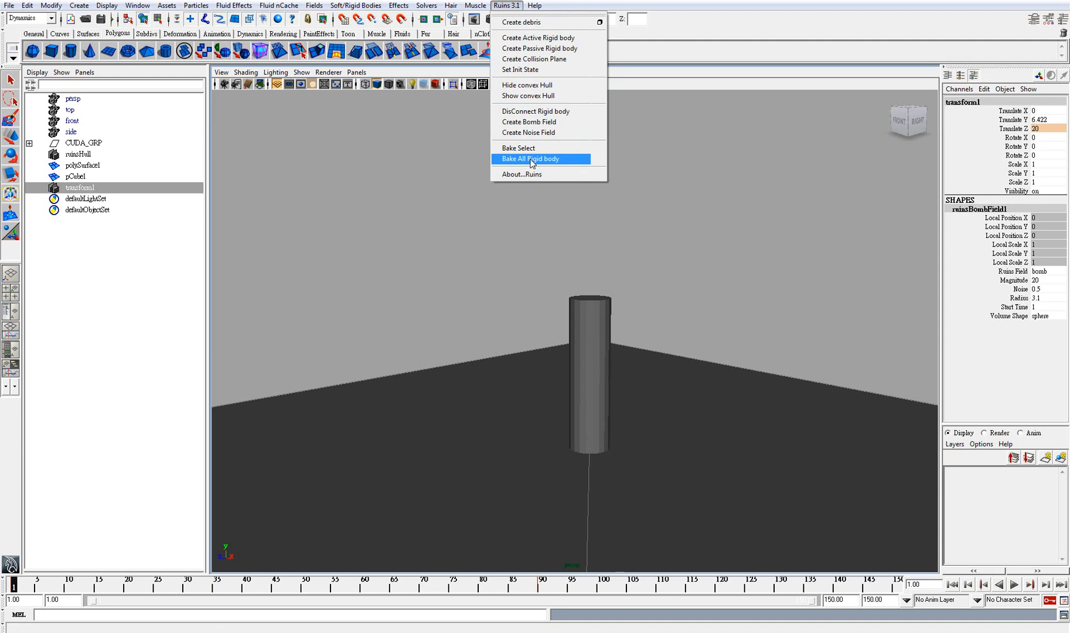
mouse_move(543, 165)
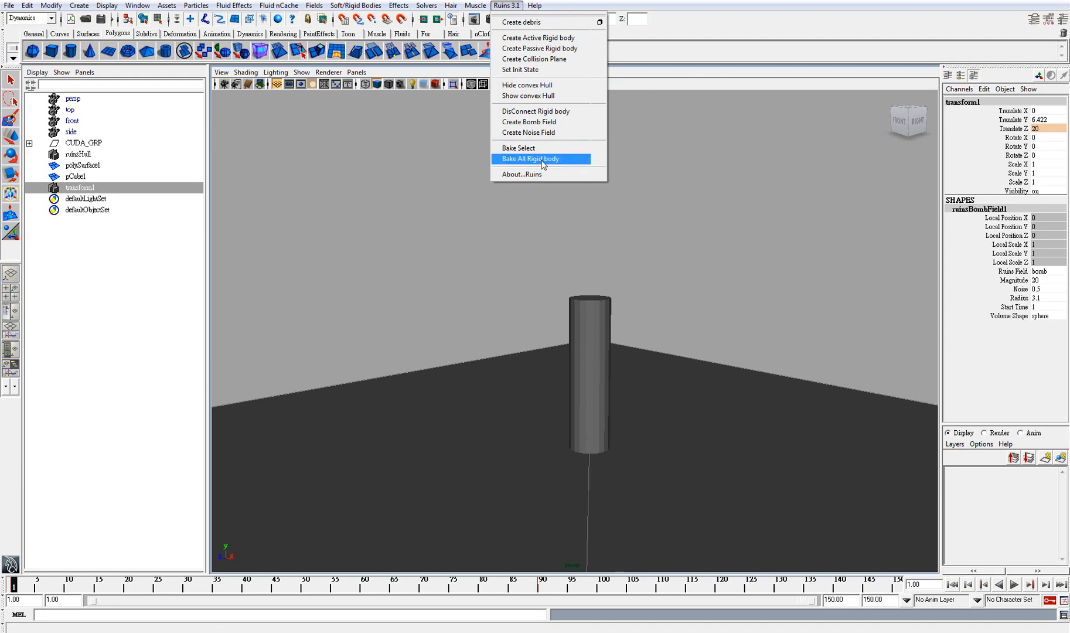
mouse_move(539, 164)
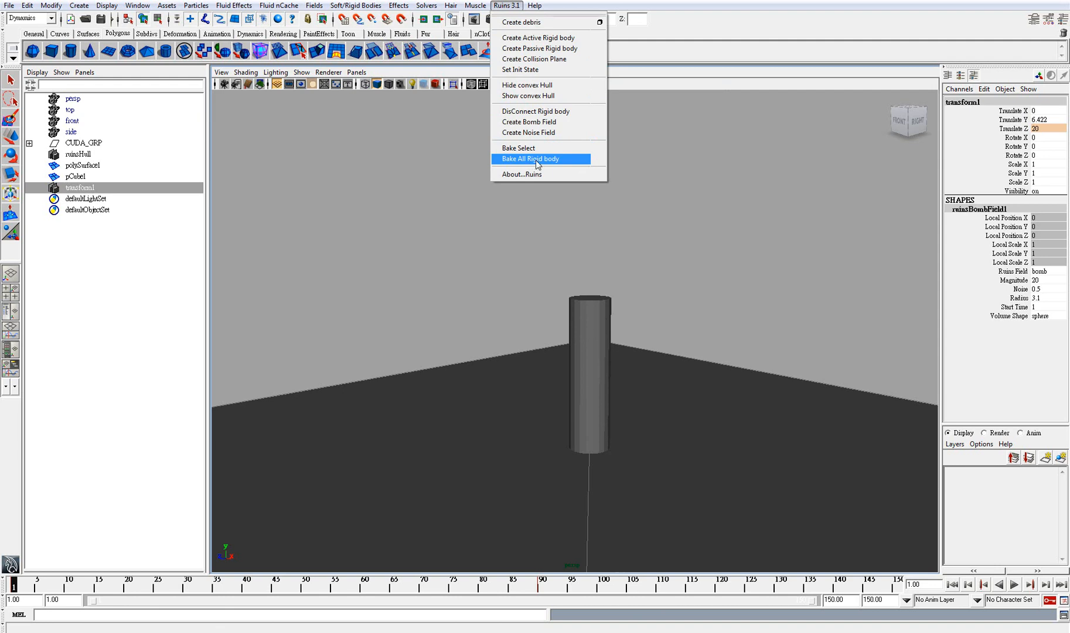
mouse_move(731, 100)
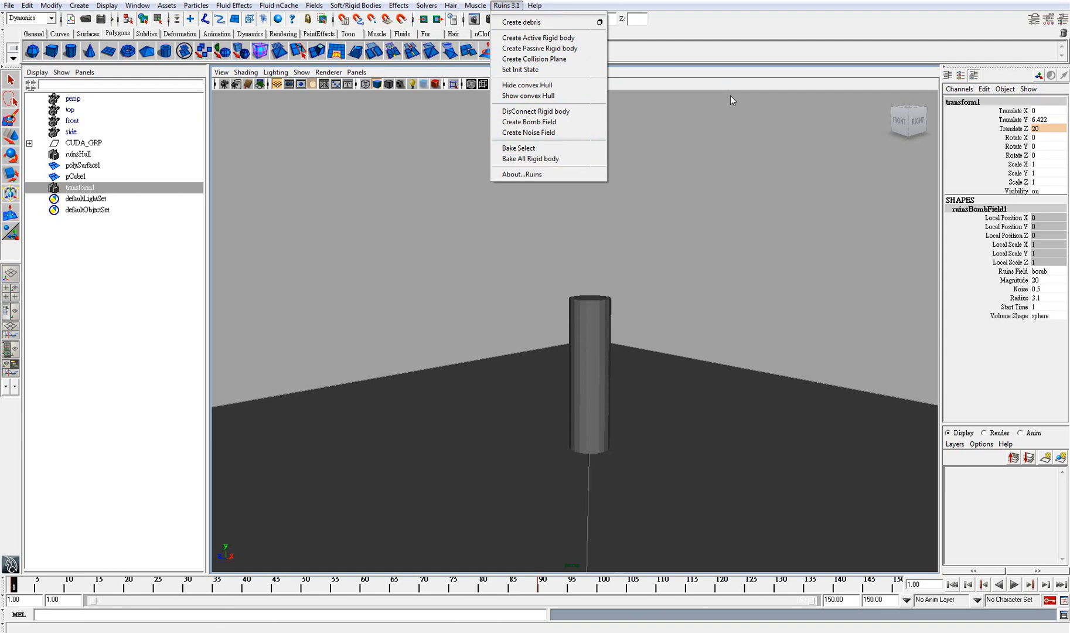